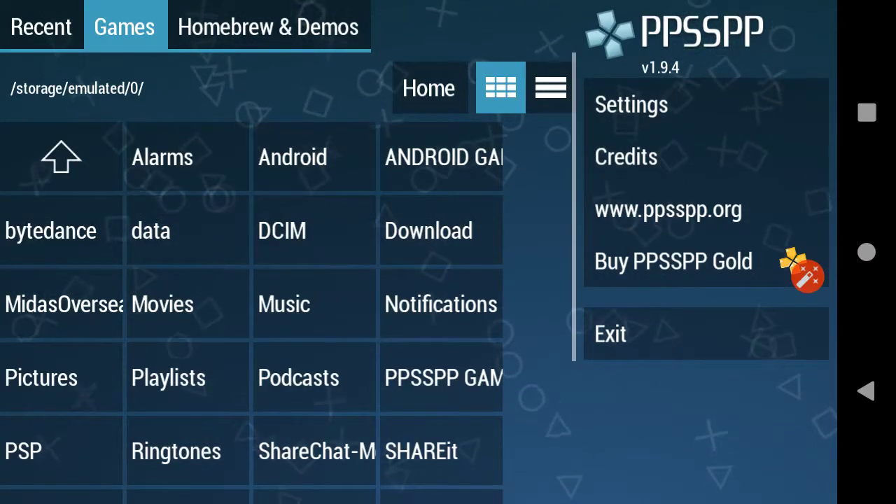
Open PPSSPP's Settings and switch to the Controls page.
left_click(630, 104)
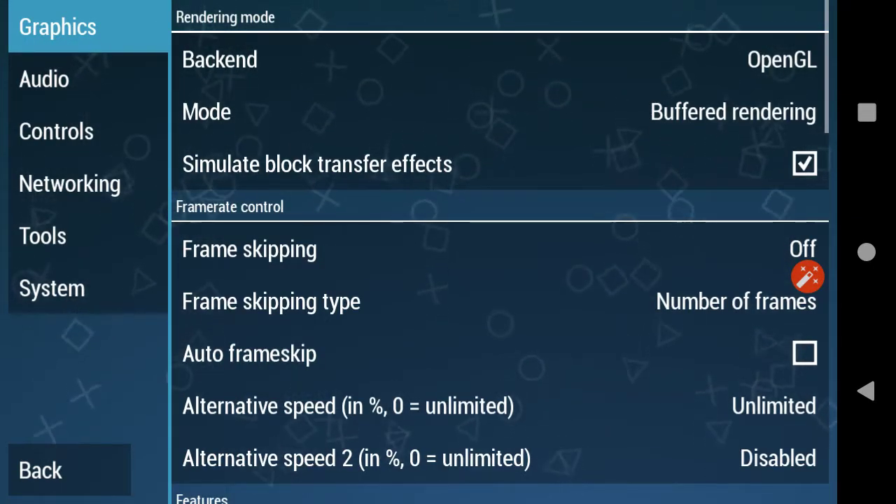
left_click(807, 276)
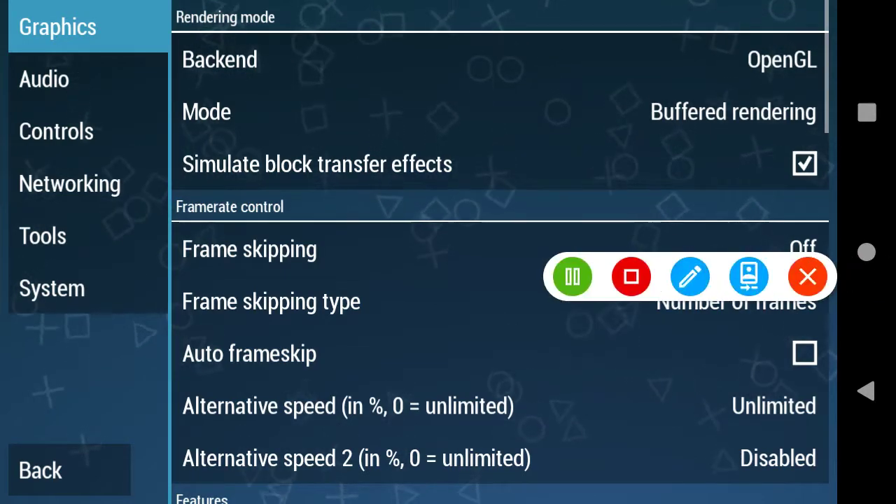
left_click(808, 276)
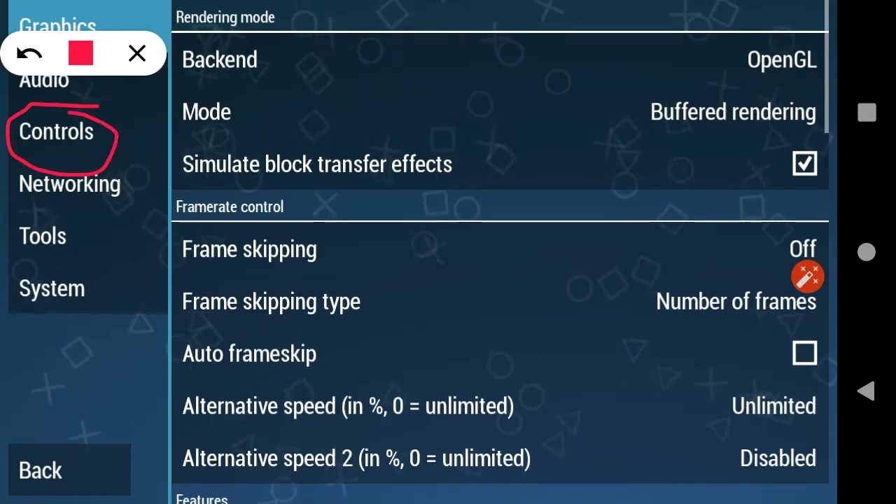
left_click(56, 131)
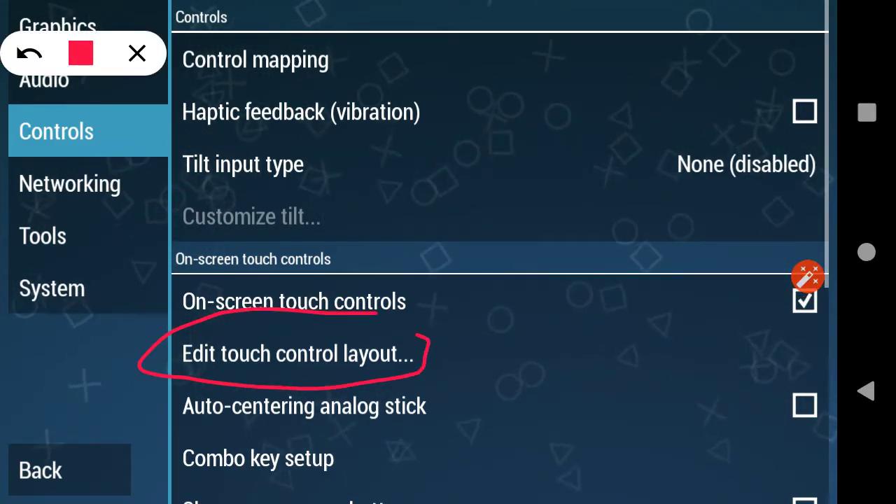
Open 'Edit touch control layout...' under On-screen touch controls.
left_click(137, 53)
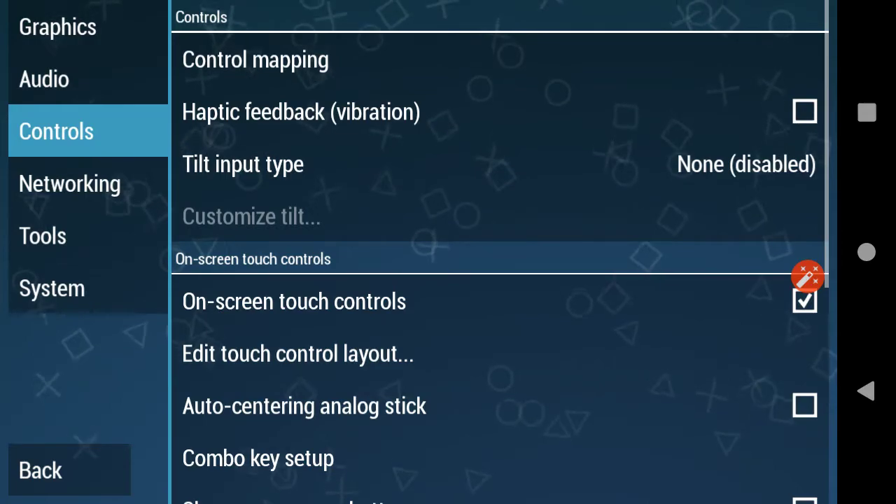
left_click(298, 353)
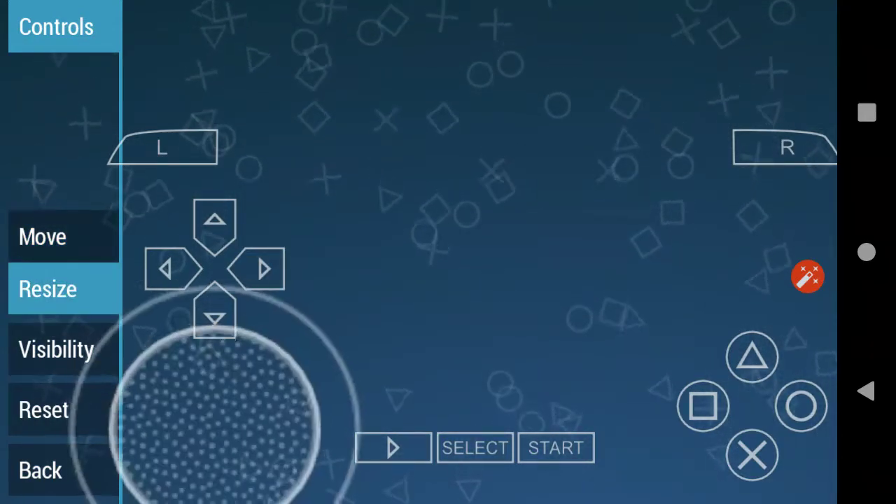
left_click(56, 348)
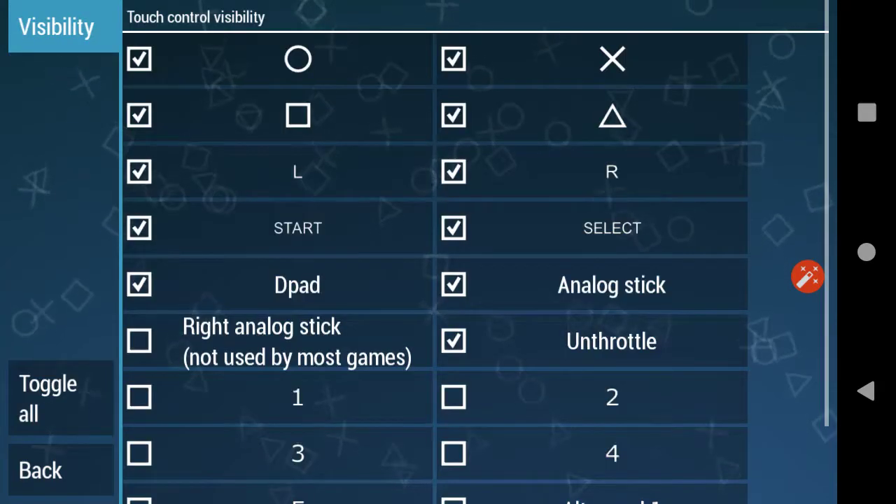
scroll("down", 3)
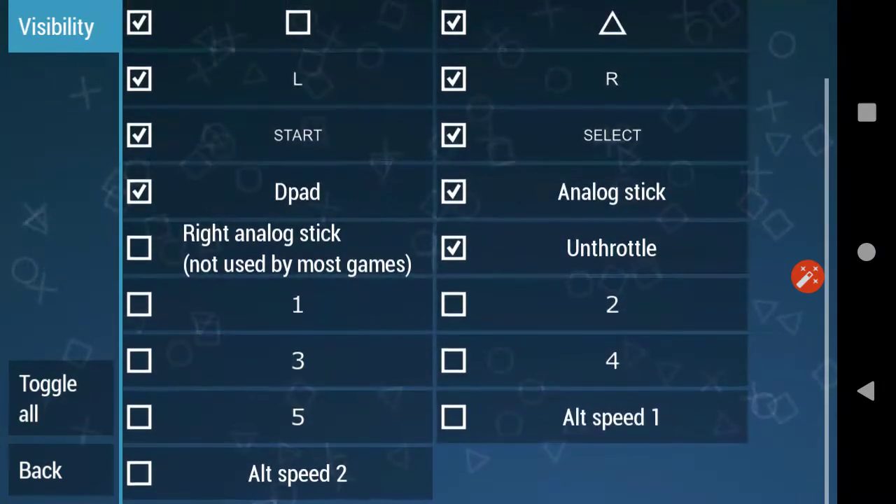
left_click(40, 470)
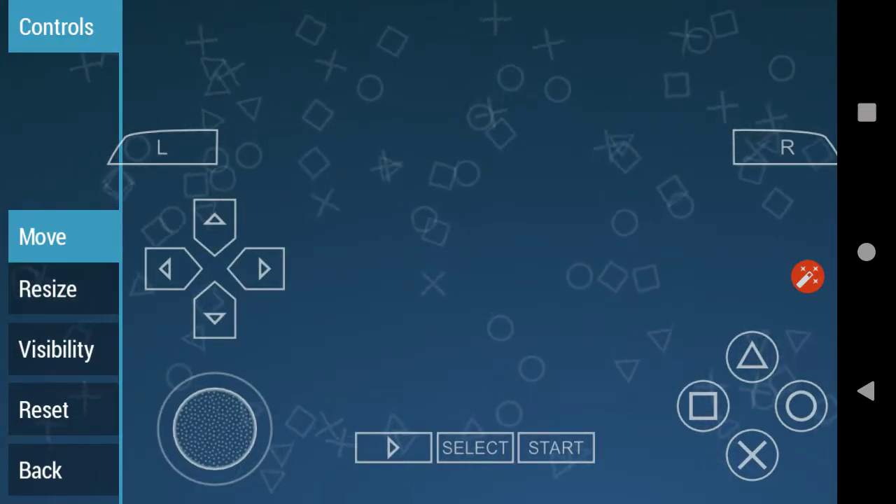
Drag the L, R shoulder buttons and D-pad up toward the top of the screen.
left_click_drag(161, 147, 182, 21)
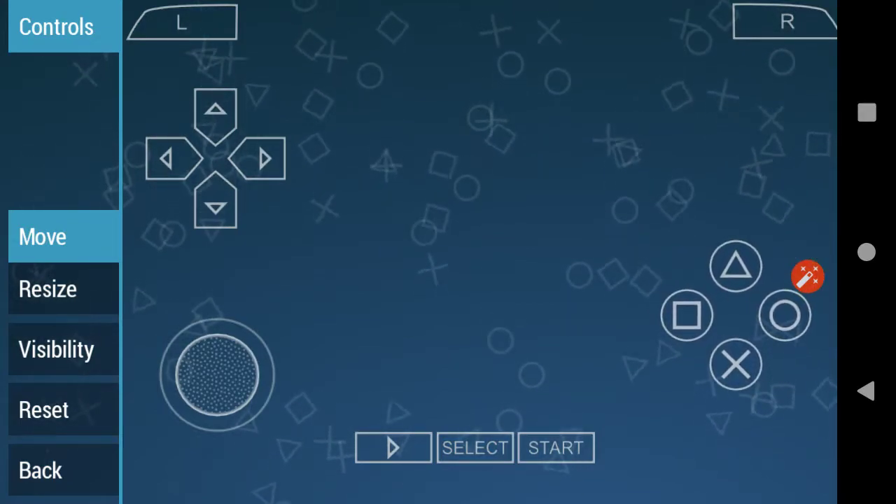
left_click(48, 288)
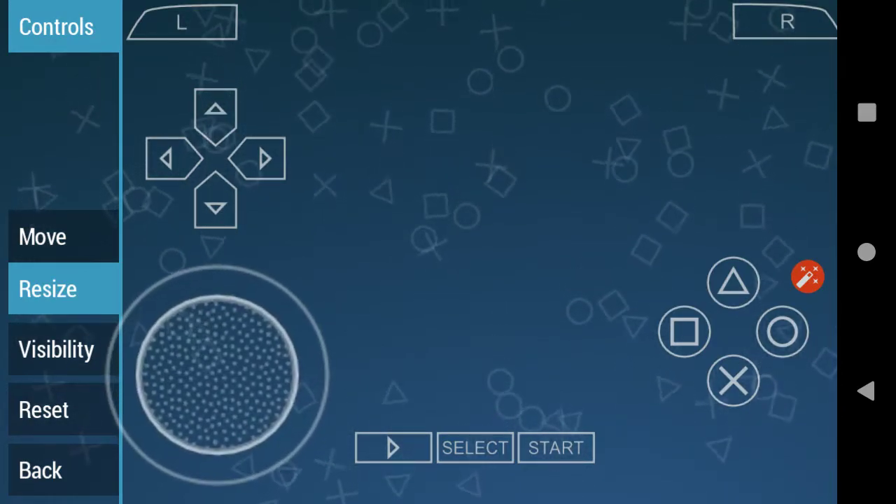
left_click(42, 236)
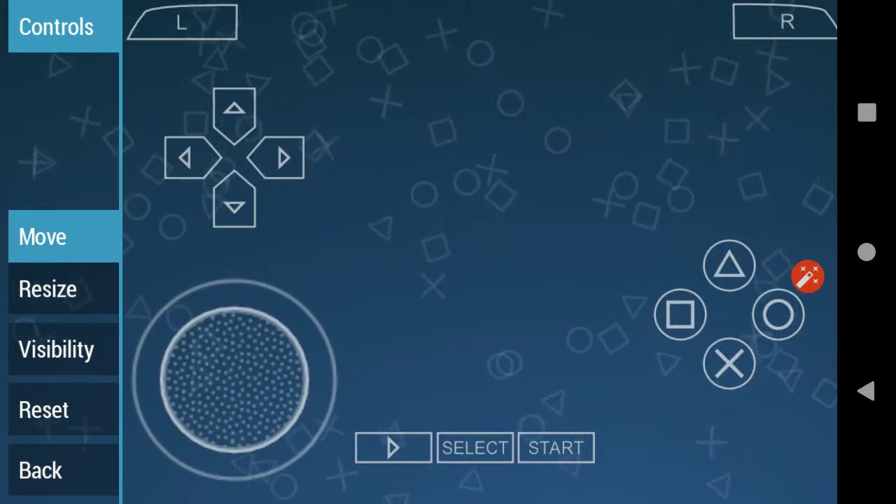
Enlarge the analog stick and face buttons, then bring up the touch control visibility list.
left_click(47, 289)
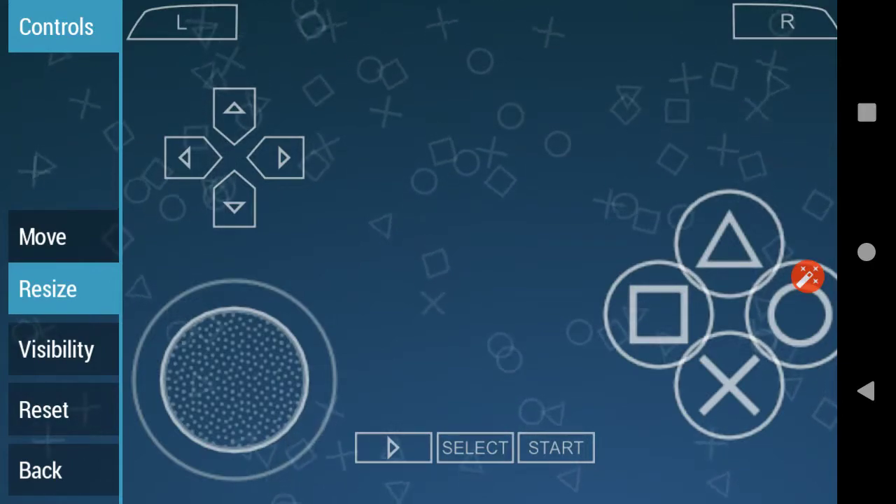
left_click(42, 236)
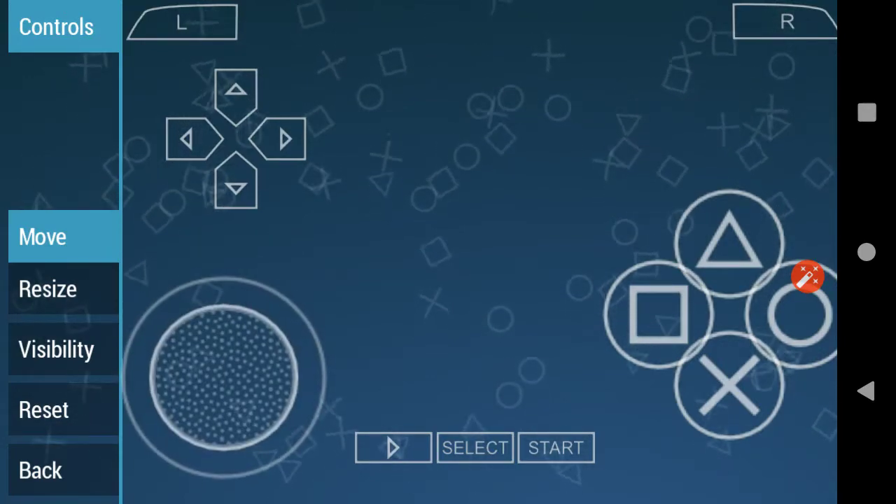
left_click(56, 349)
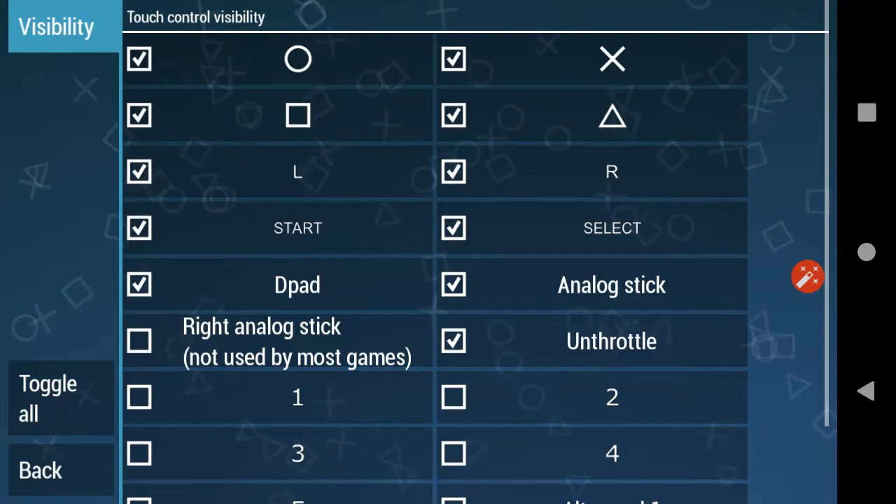
Scroll through the touch control visibility list and exit the layout editor to Controls settings.
scroll("down", 3)
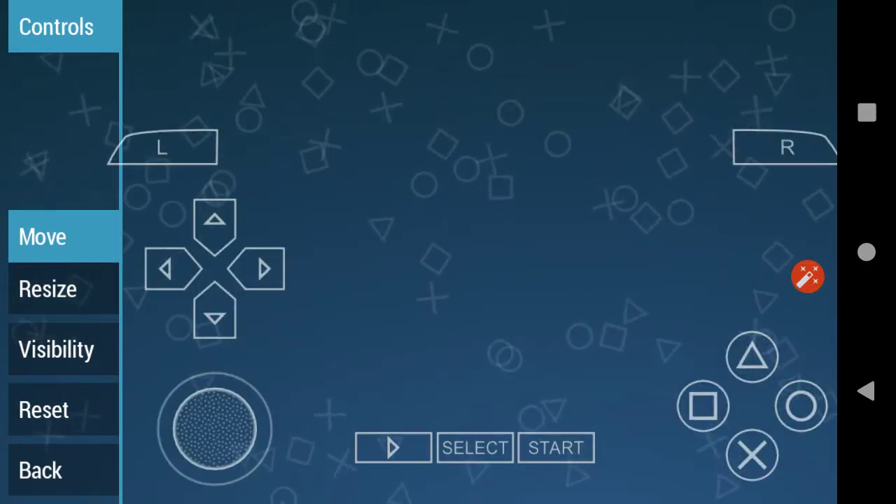
left_click(56, 349)
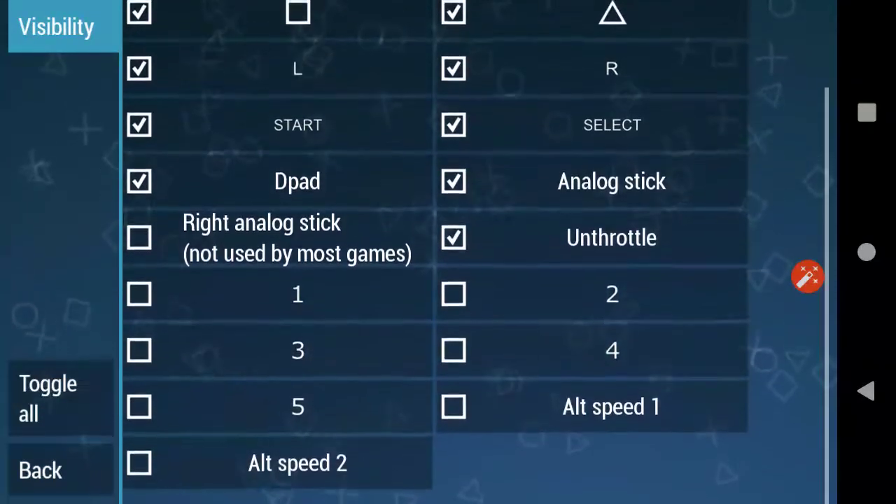
scroll("up", 3)
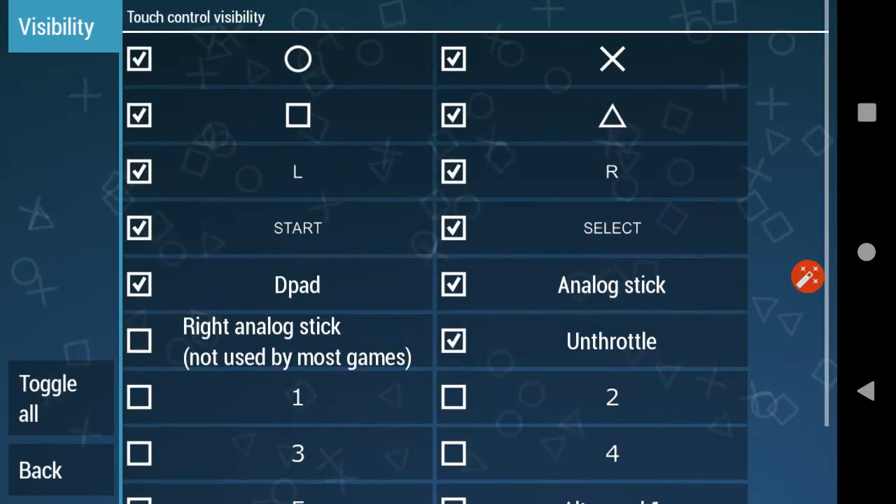
scroll("down", 3)
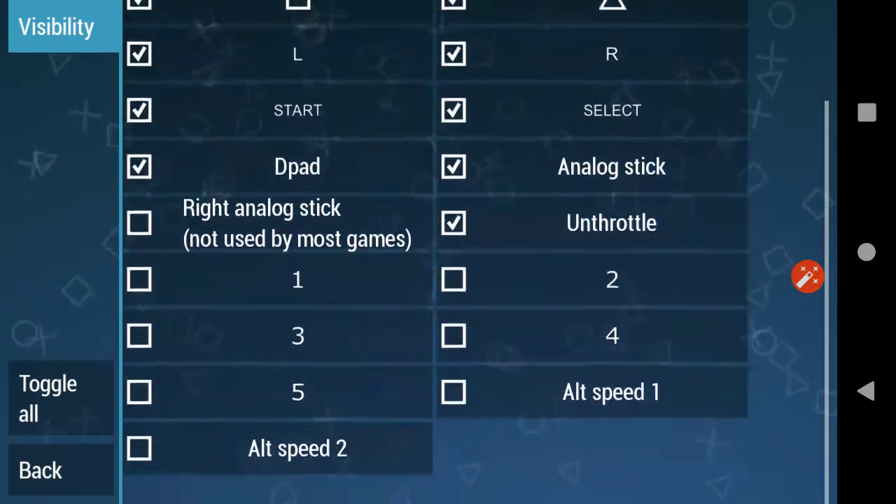
left_click(40, 470)
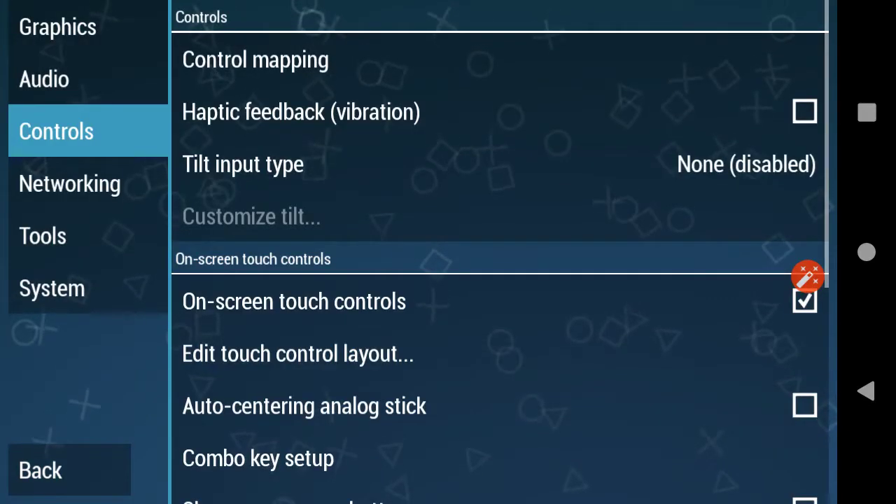
Return to the main menu and start the Namco game from the Games list.
left_click(40, 470)
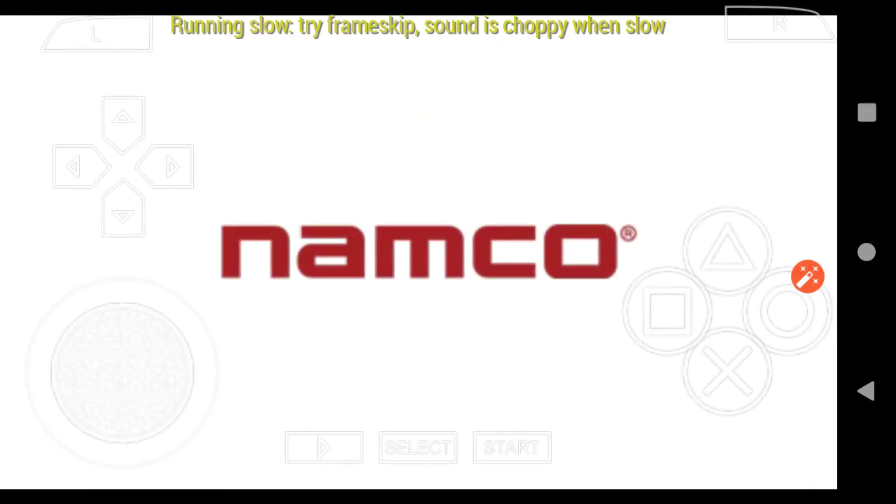
left_click(807, 276)
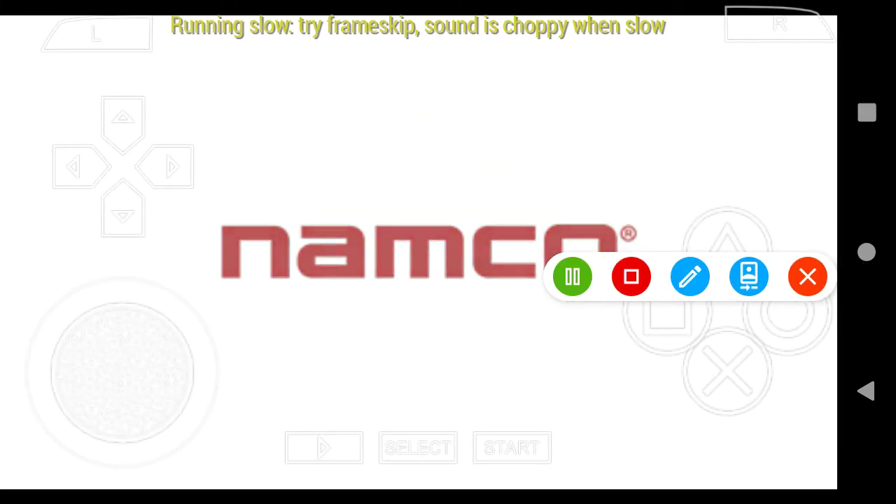